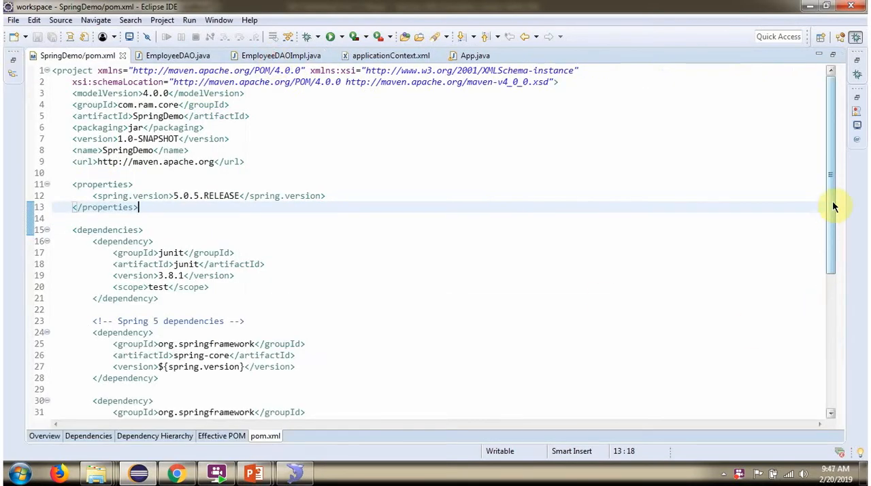
# - Bring up the EmployeeDAO interface in com.ram.employee.dao declaring the createTable() method
pyautogui.scroll(-3)
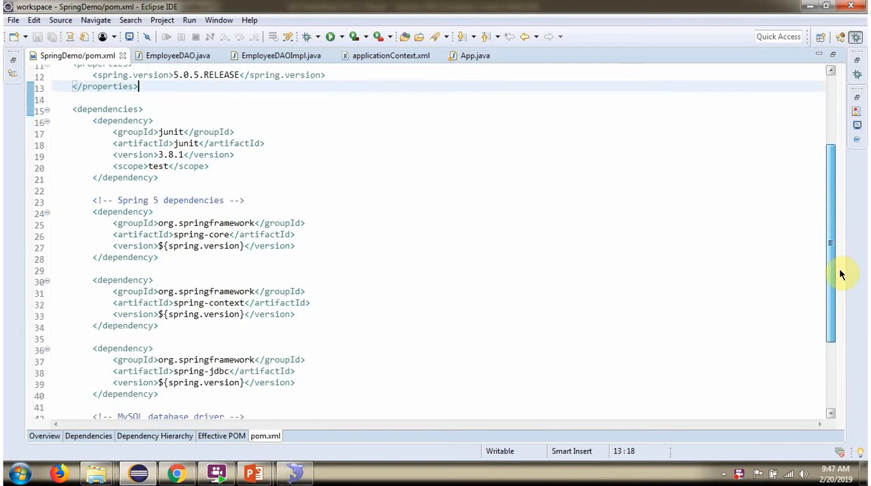
pyautogui.scroll(-3)
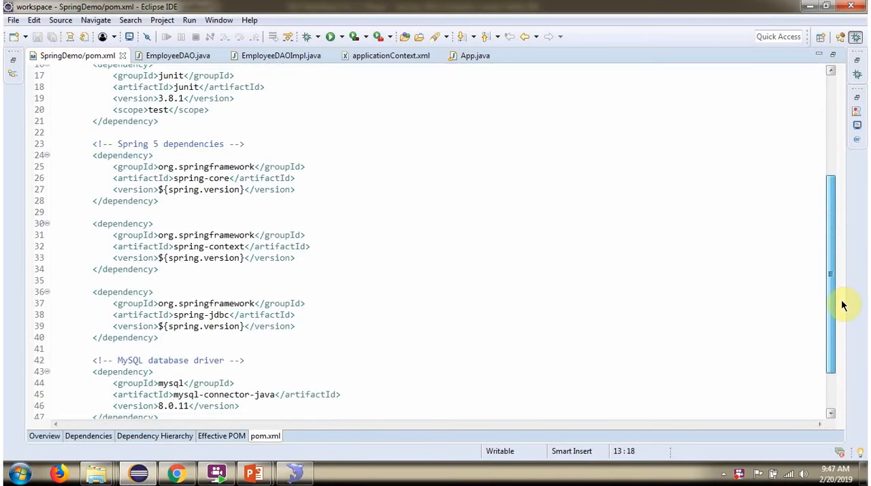
pyautogui.scroll(-3)
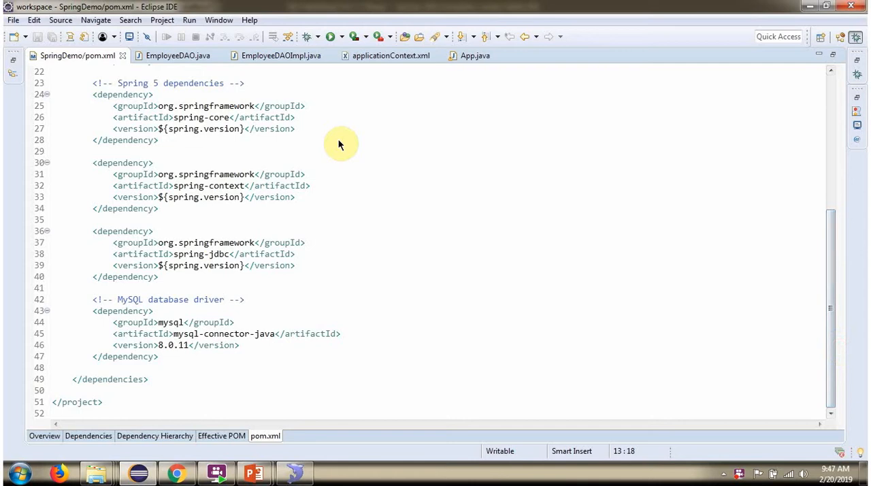
pyautogui.click(177, 54)
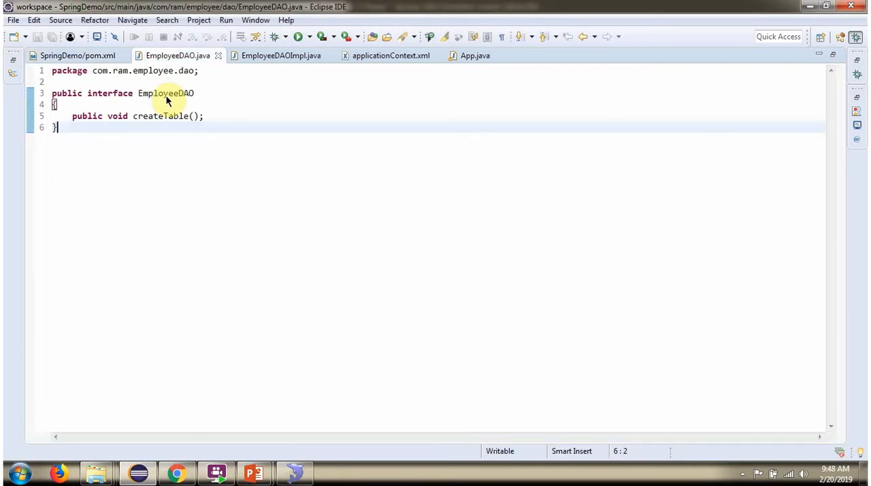
pyautogui.moveTo(160, 115)
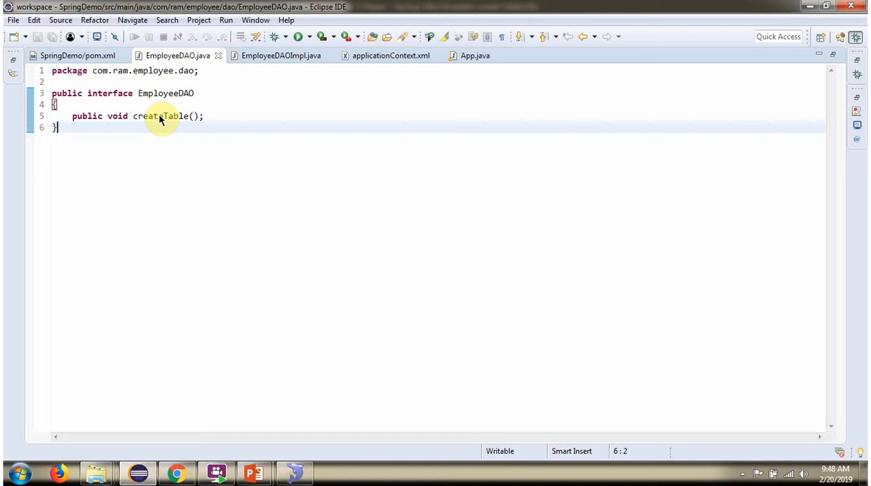
pyautogui.moveTo(253, 68)
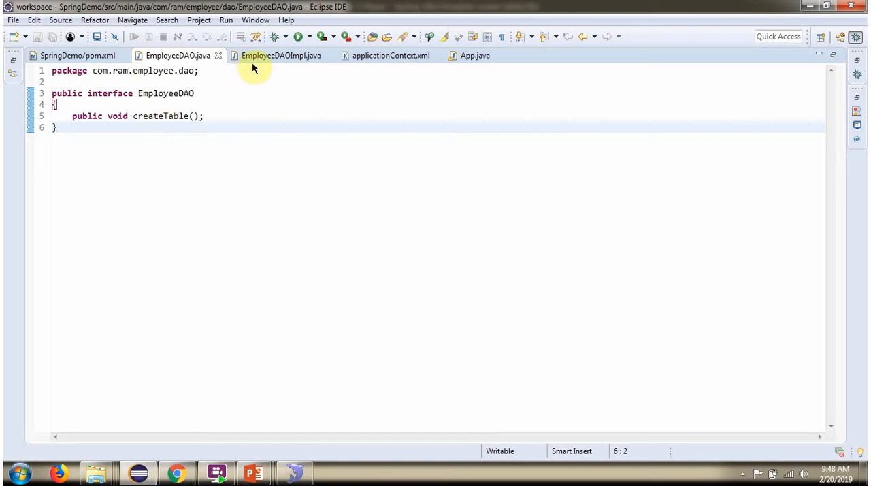
# - View EmployeeDAOImpl extending JdbcDaoSupport, then the applicationContext.xml with the dataSource bean
pyautogui.click(281, 54)
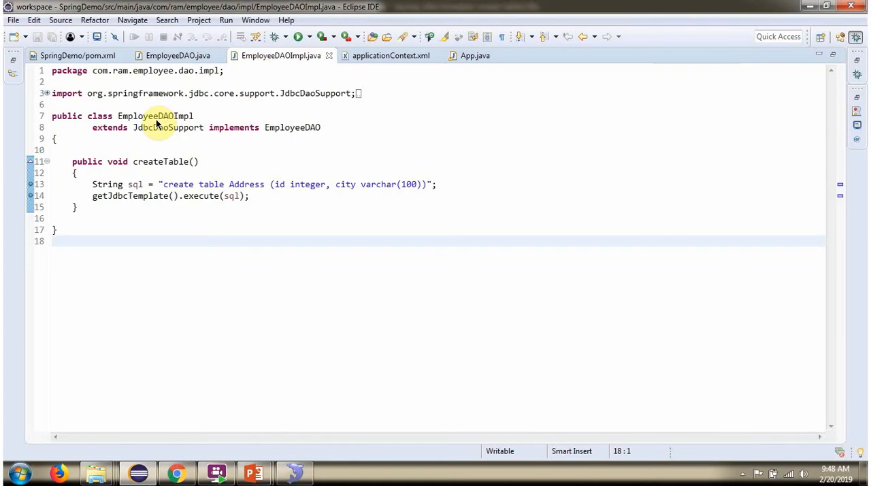
pyautogui.moveTo(163, 132)
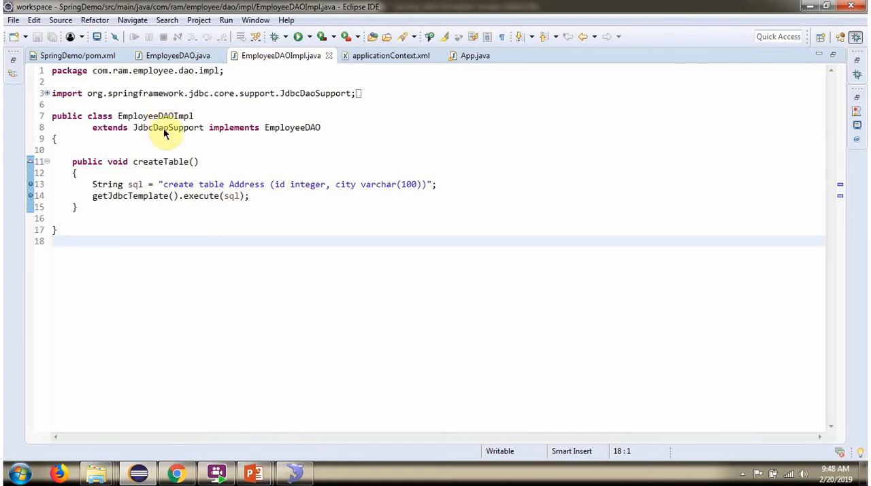
pyautogui.moveTo(288, 139)
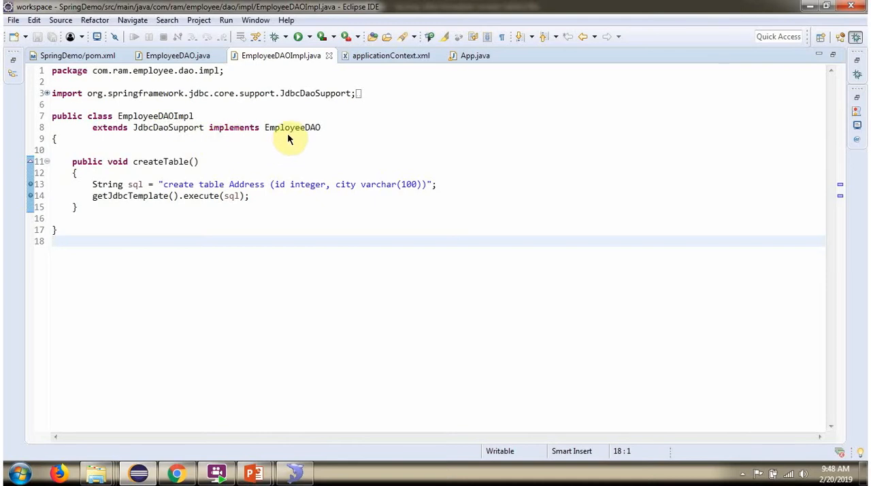
pyautogui.moveTo(218, 170)
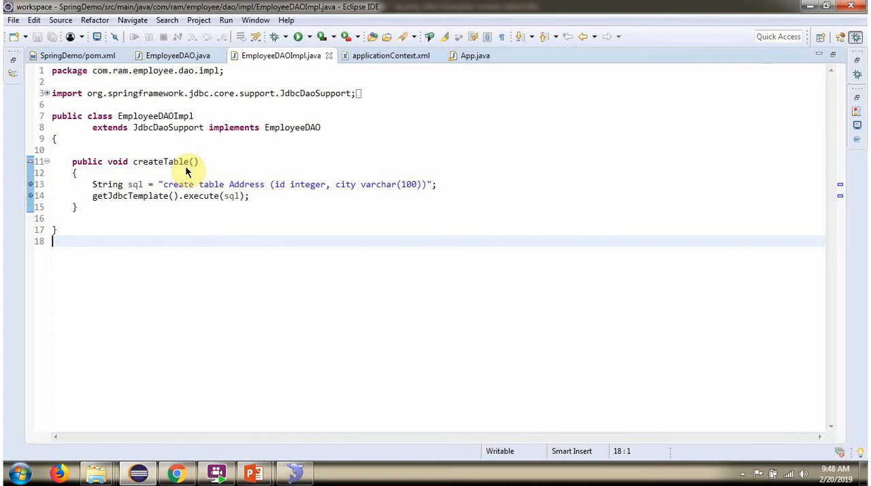
pyautogui.click(390, 55)
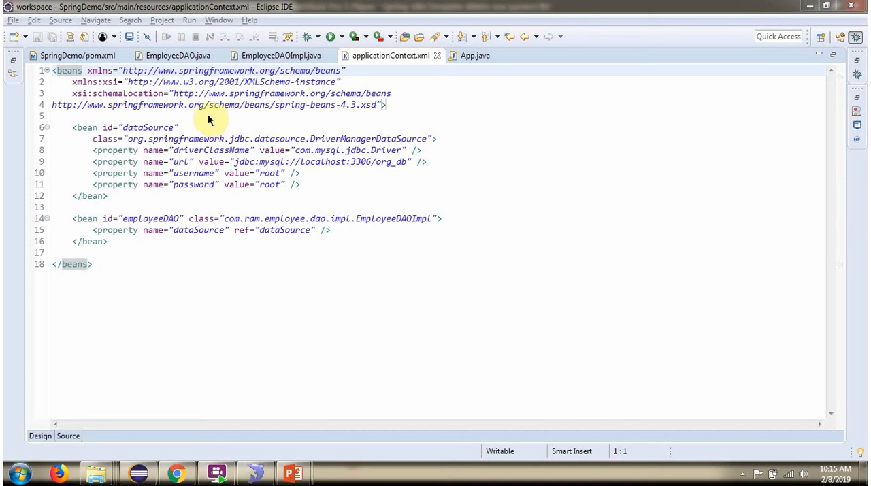
pyautogui.moveTo(160, 128)
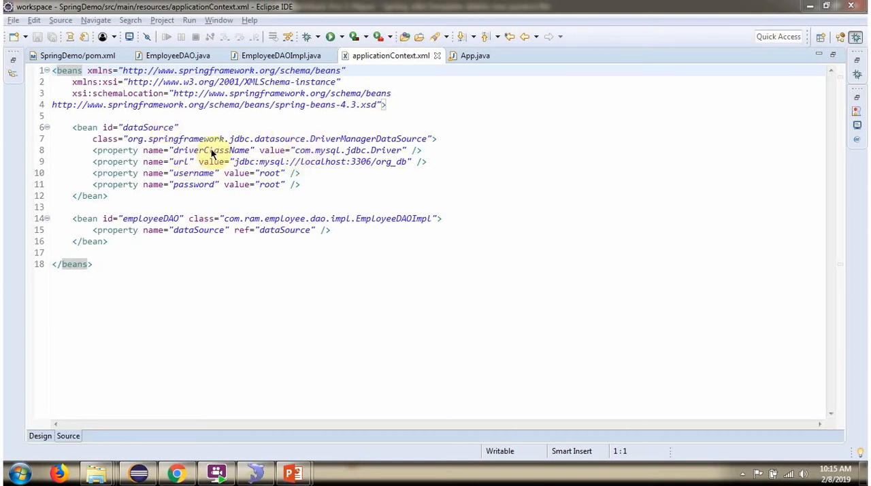
pyautogui.moveTo(272, 197)
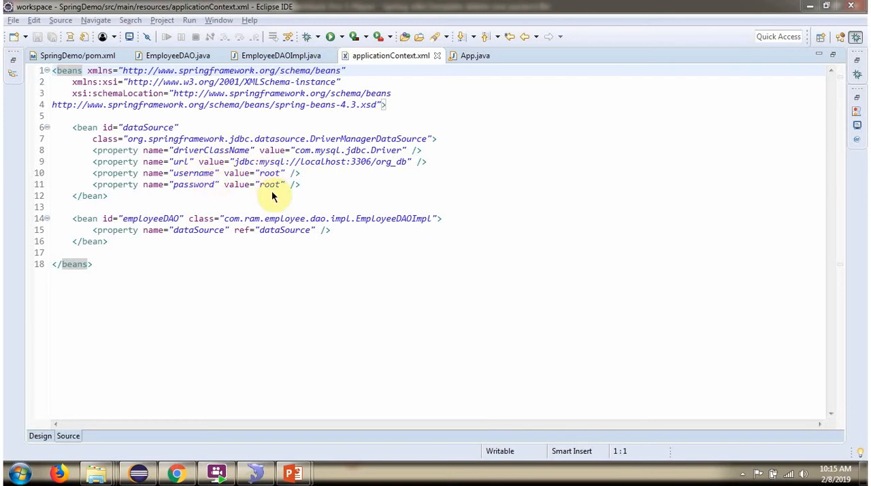
pyautogui.moveTo(282, 242)
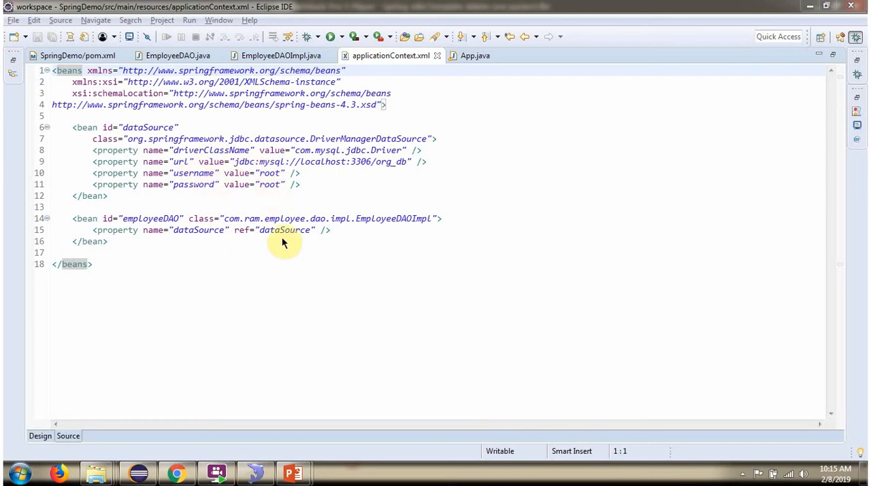
pyautogui.moveTo(389, 228)
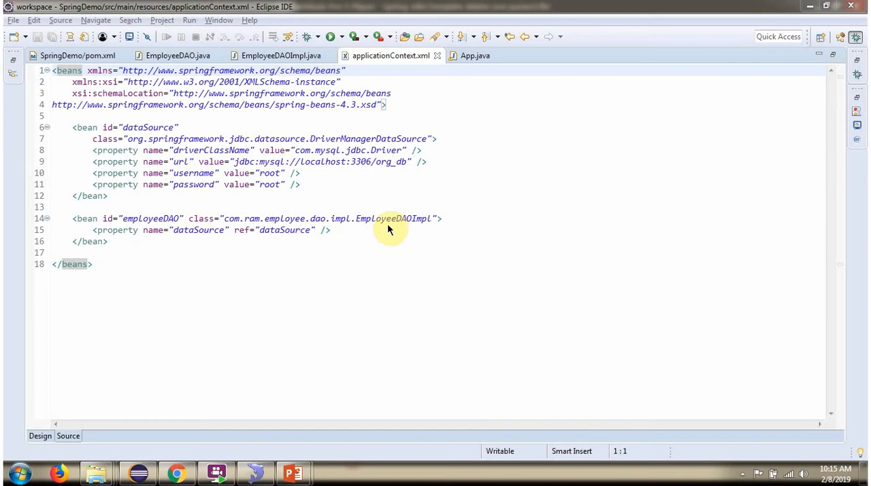
# - View App.java's main method that loads applicationContext.xml and calls createTable() on employeeDAO
pyautogui.click(474, 54)
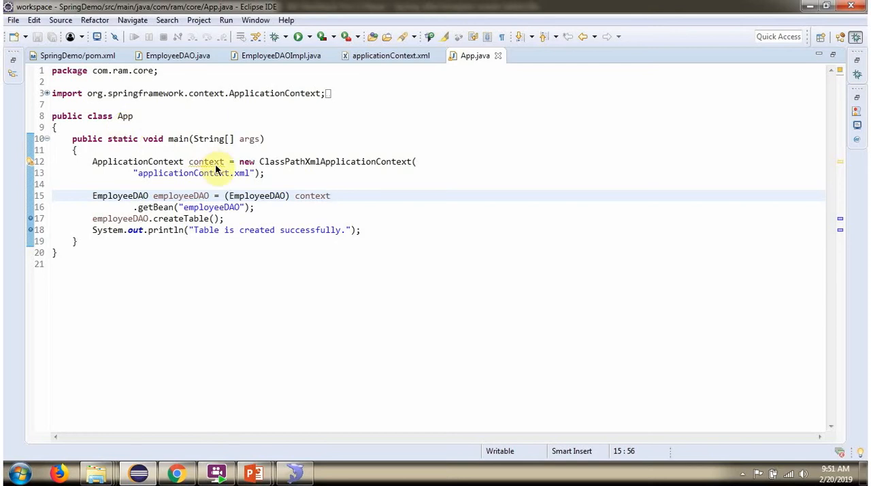
pyautogui.moveTo(153, 173)
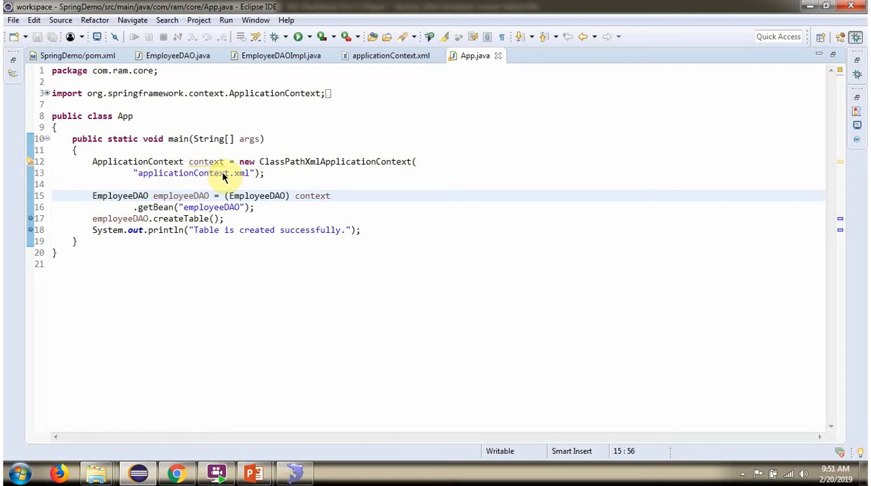
pyautogui.moveTo(200, 178)
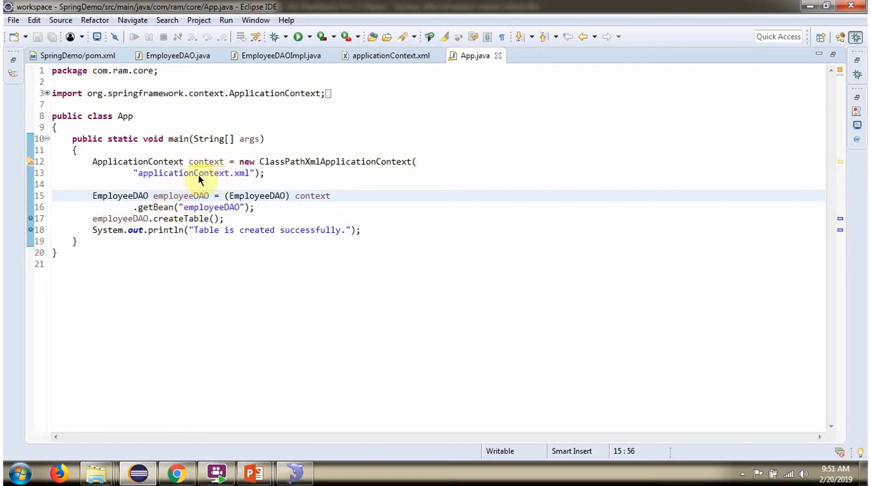
# - Run App.java as a Java Application and watch the Console output
pyautogui.click(332, 196)
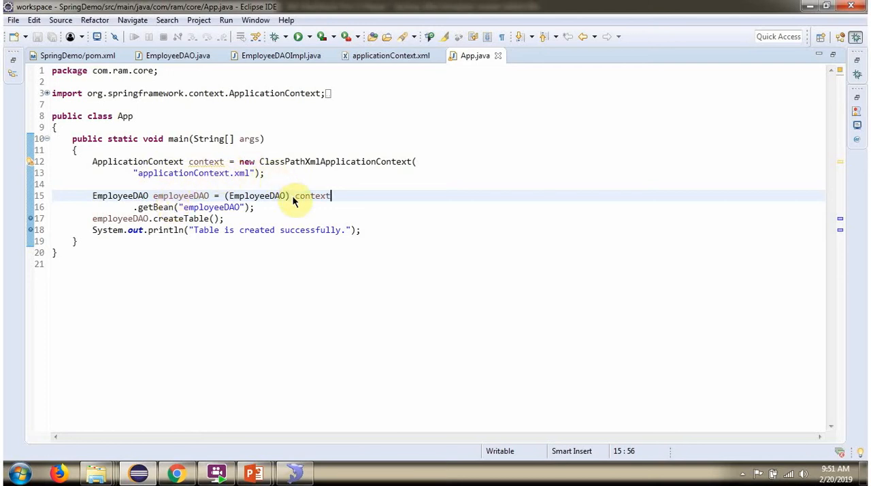
pyautogui.moveTo(183, 196)
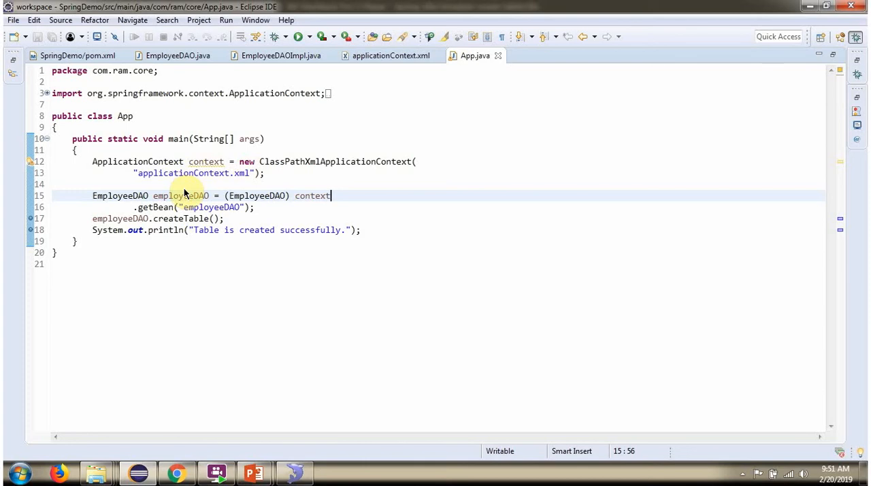
pyautogui.moveTo(187, 229)
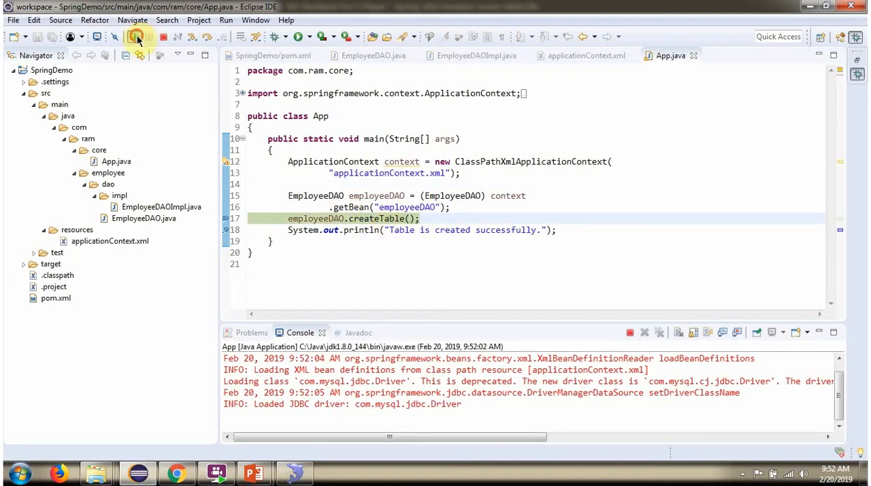
pyautogui.click(476, 55)
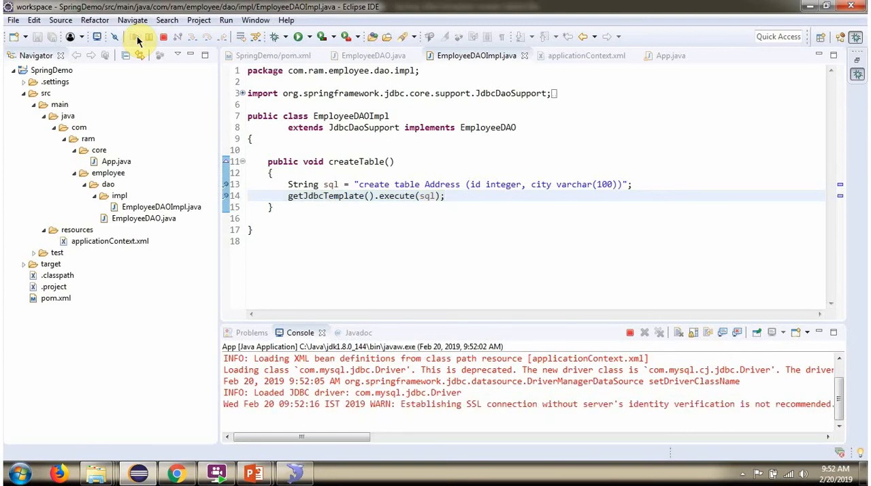
pyautogui.click(669, 54)
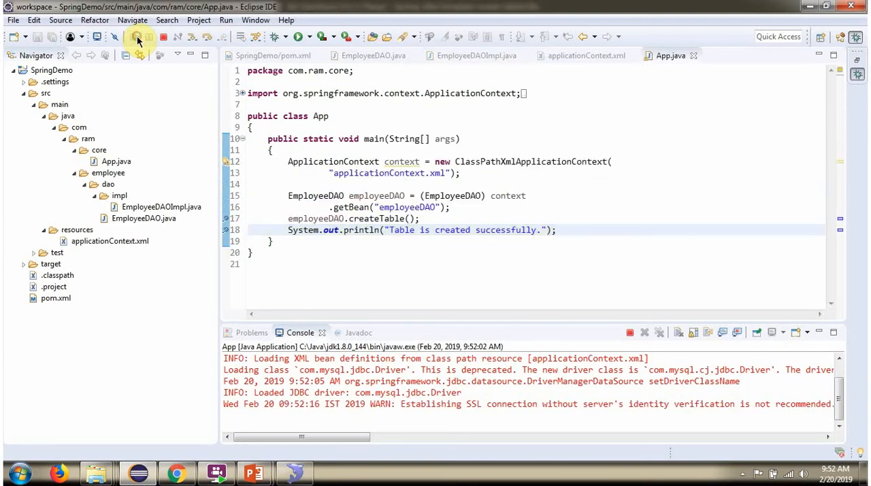
pyautogui.click(136, 38)
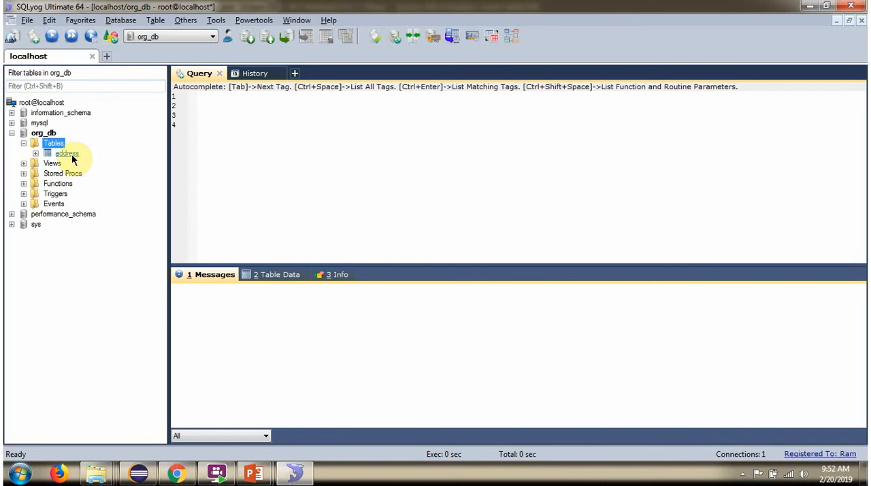
# - Inspect the address table's empty data and its id int(11), city varchar(100) columns
pyautogui.click(277, 275)
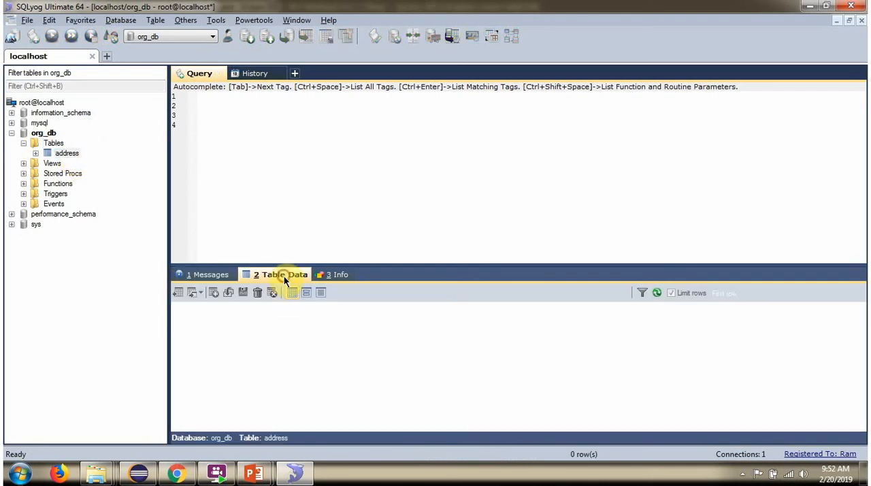
pyautogui.click(279, 275)
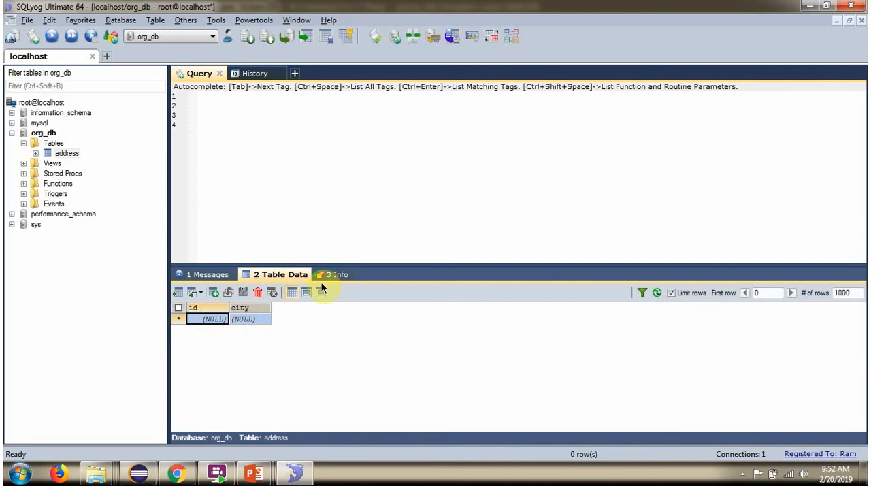
pyautogui.click(340, 275)
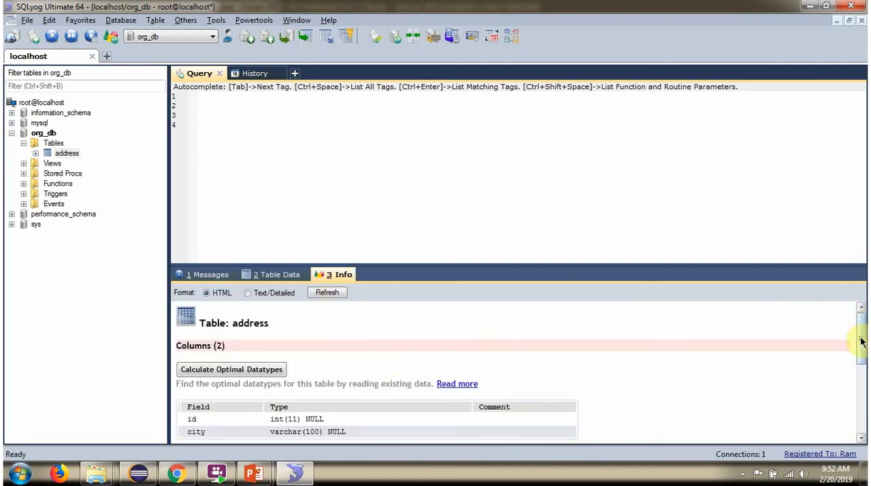
pyautogui.scroll(-3)
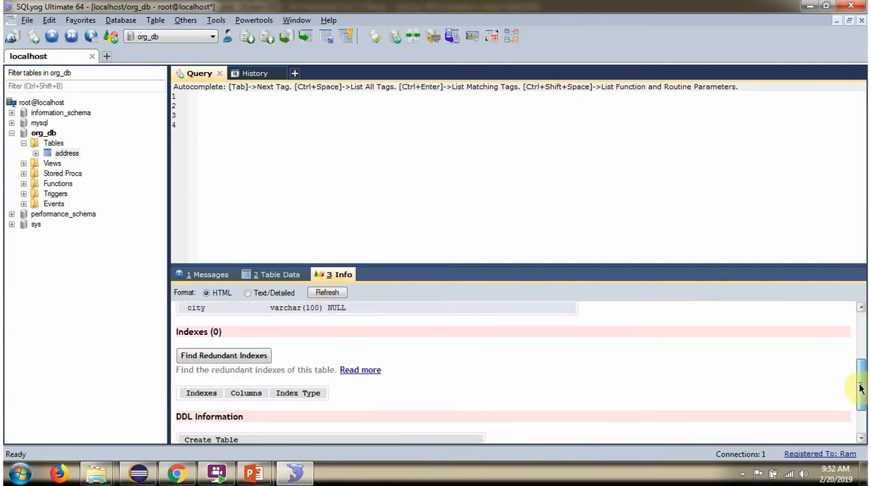
pyautogui.scroll(-3)
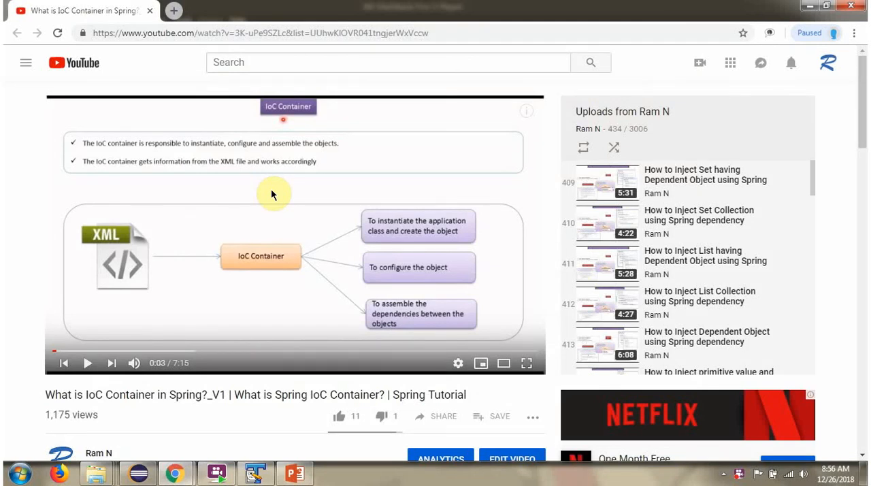
# - Expand the video description to reveal the source code, download, GitHub and Bitbucket links
pyautogui.scroll(-3)
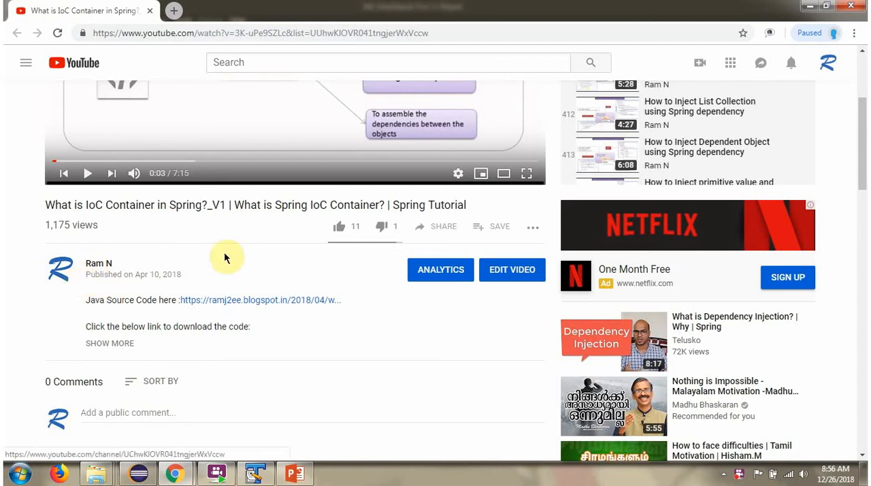
pyautogui.moveTo(125, 352)
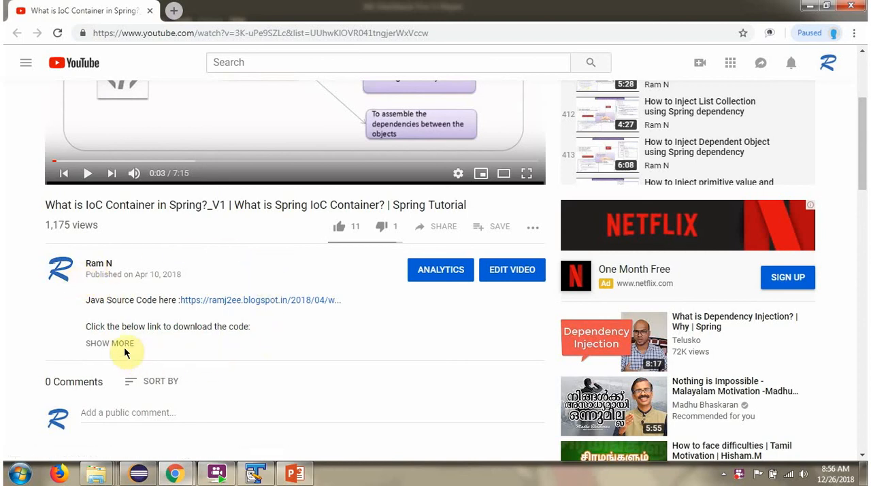
pyautogui.click(109, 343)
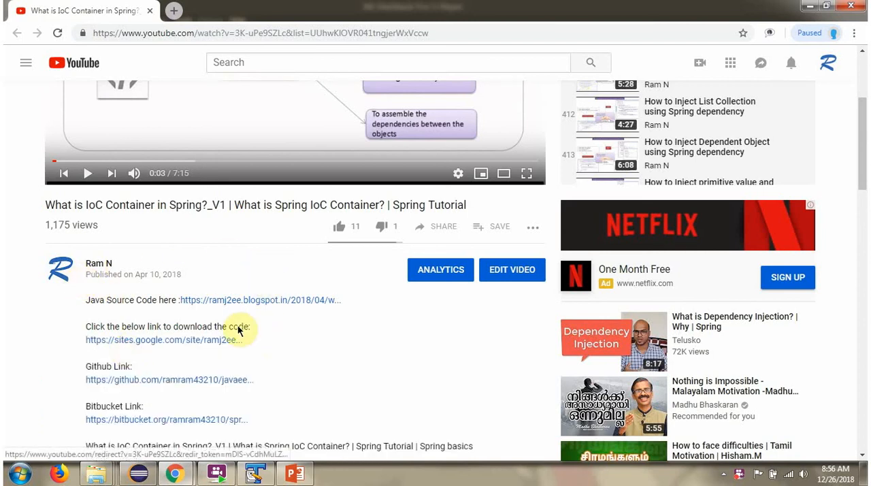
pyautogui.scroll(-3)
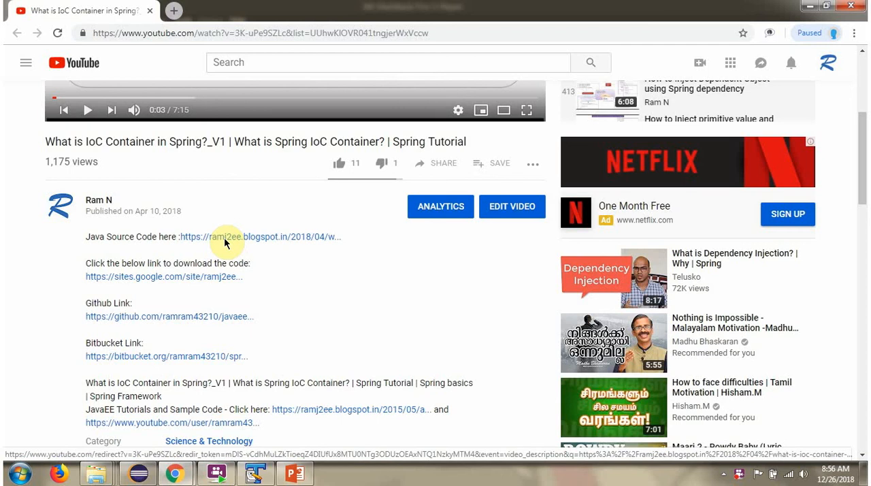
pyautogui.moveTo(224, 249)
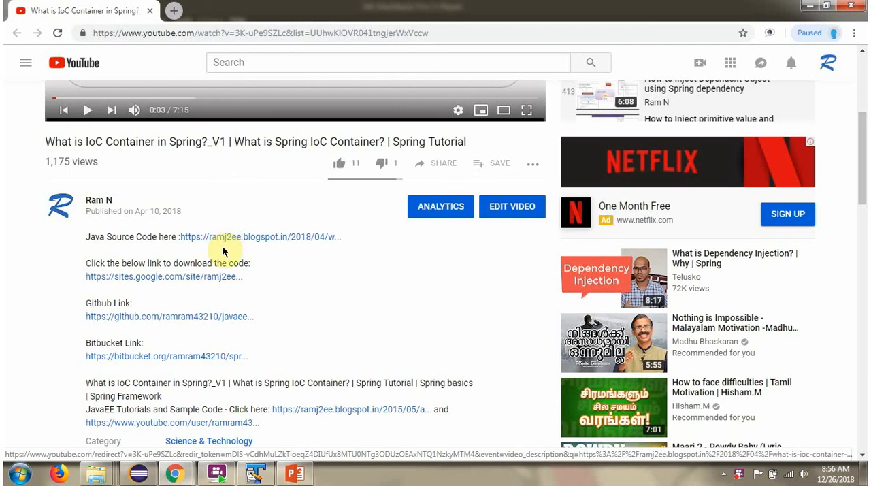
pyautogui.moveTo(234, 356)
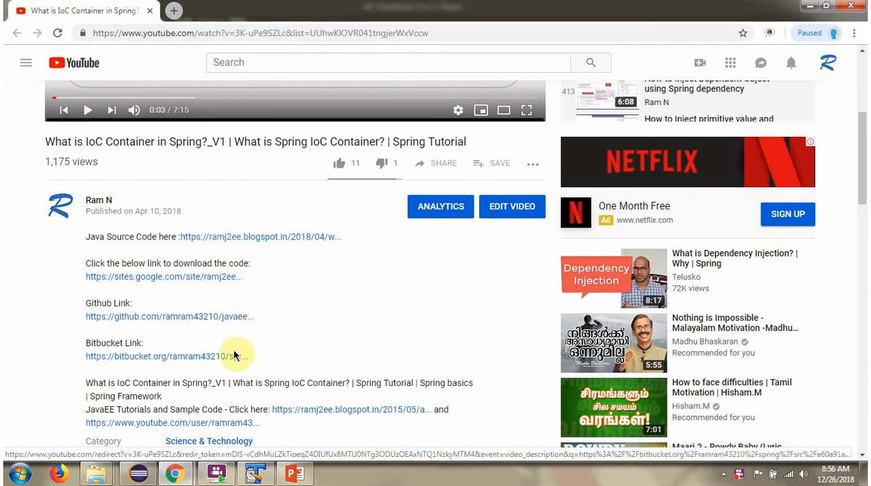